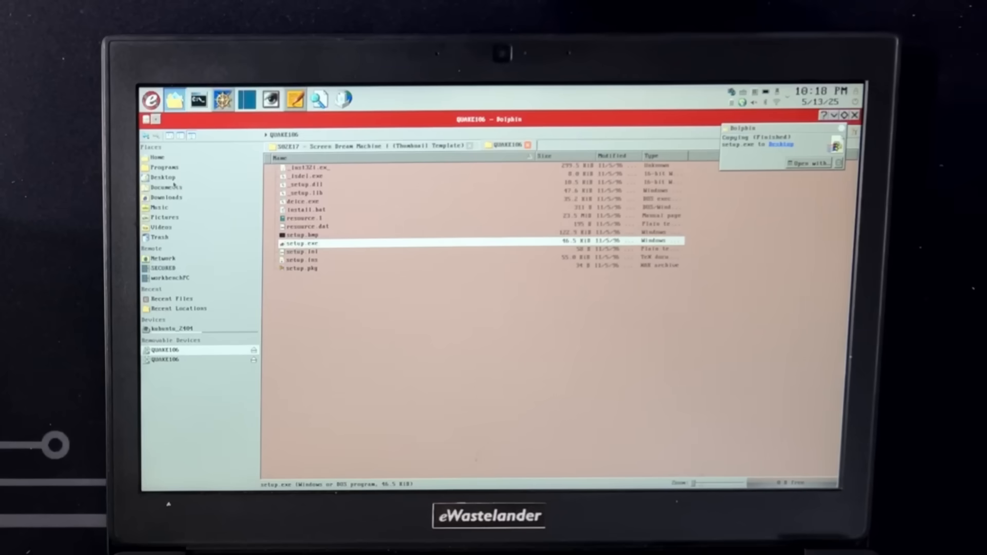
# Check the Desktop for the copied setup files and open setup.inf to read it
pyautogui.click(162, 177)
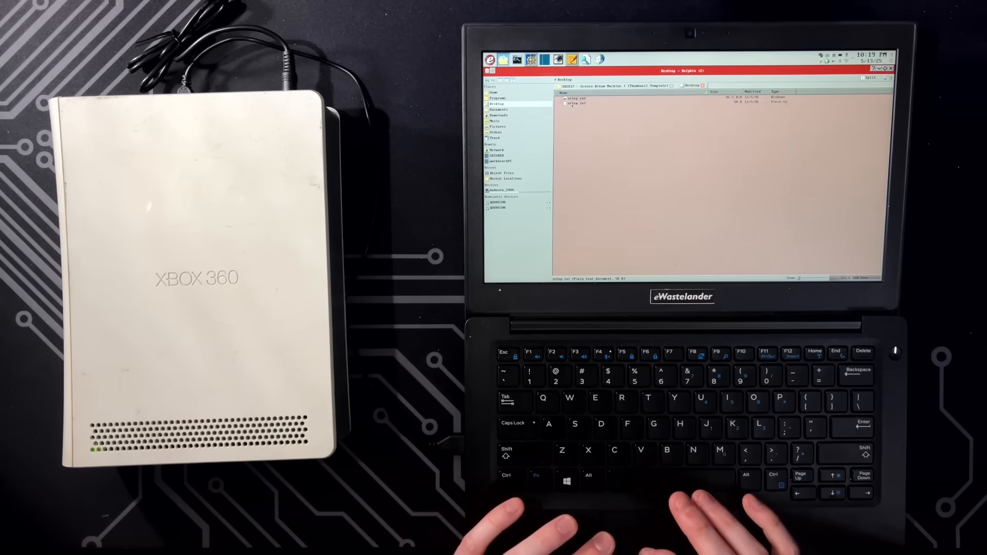
pyautogui.doubleClick(576, 104)
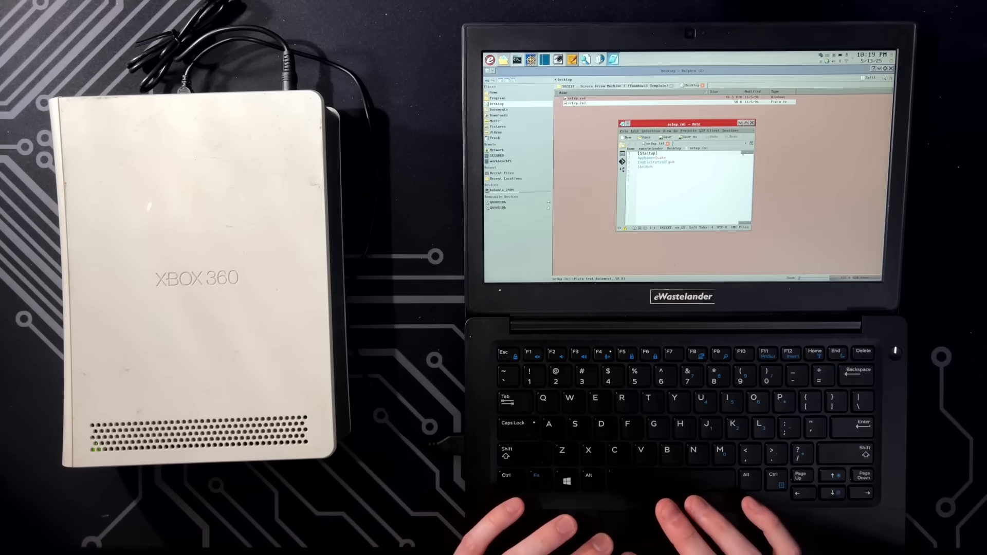
pyautogui.click(754, 122)
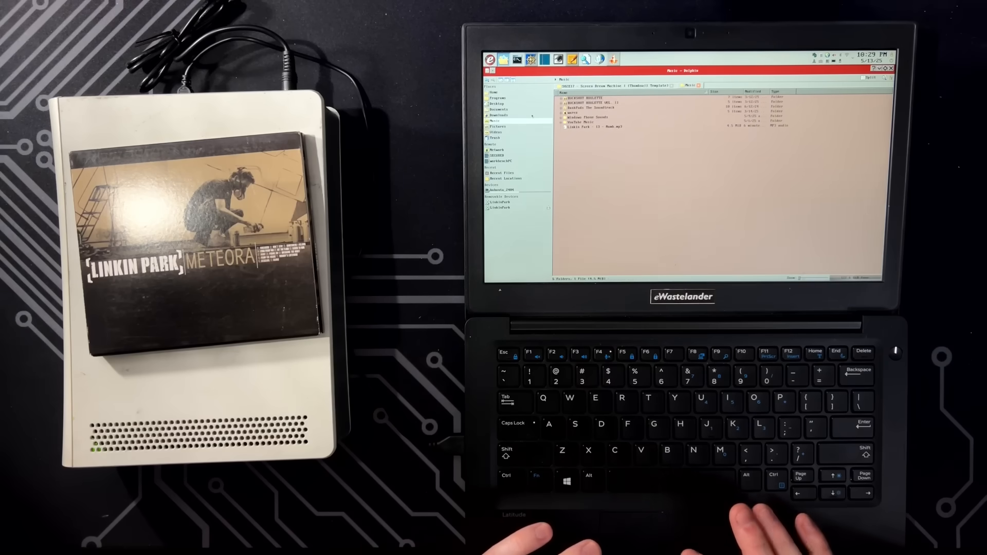
# Select the copied Linkin Park Numb MP3 in the Music folder to confirm it arrived
pyautogui.click(629, 126)
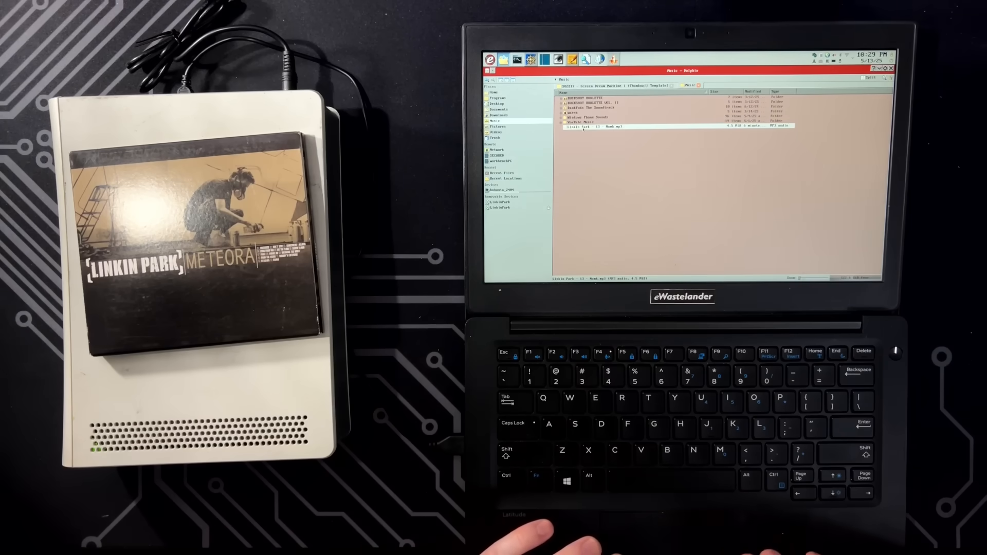